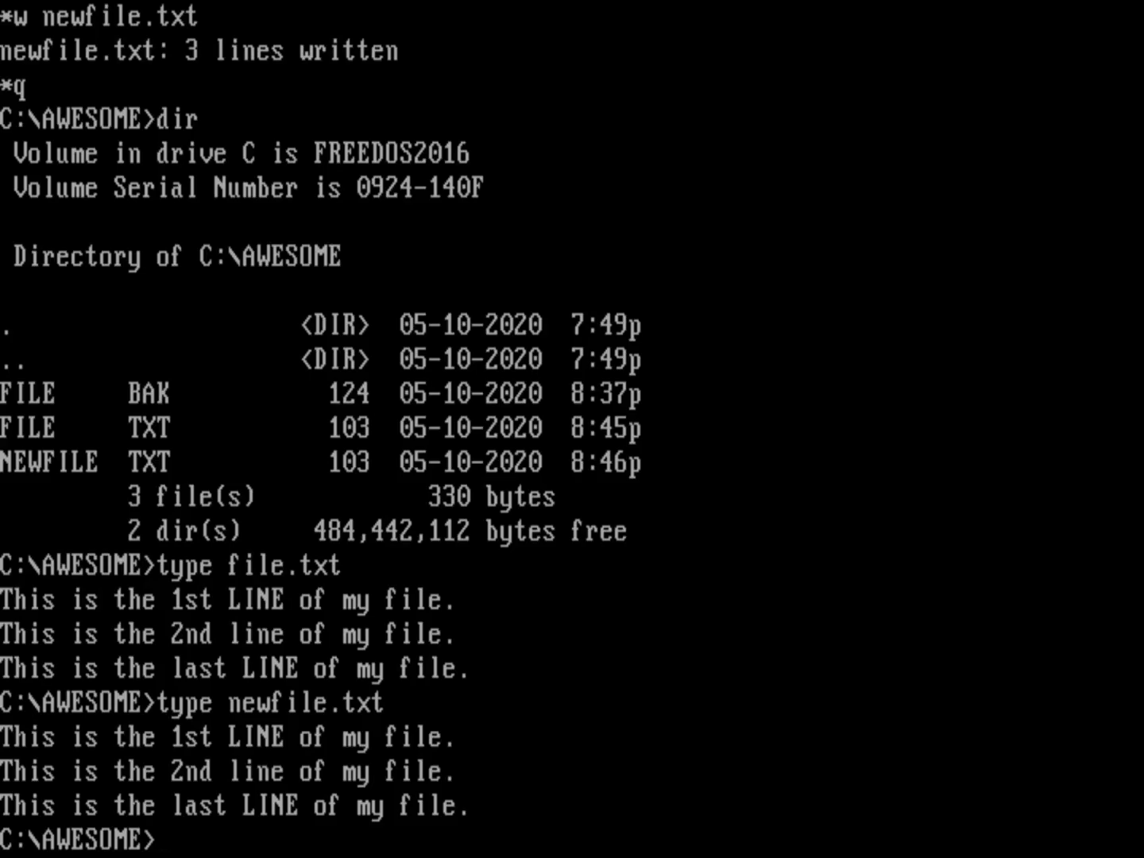
text(edlin16)
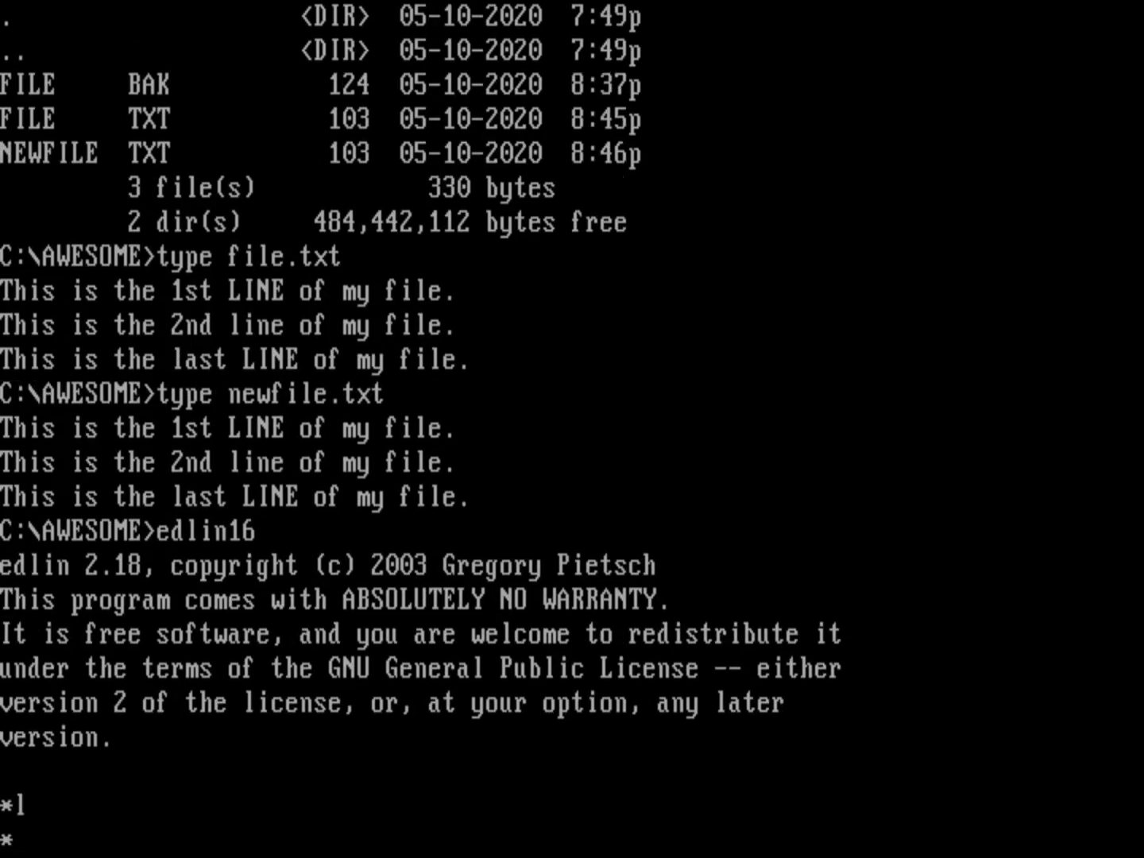
text(i)
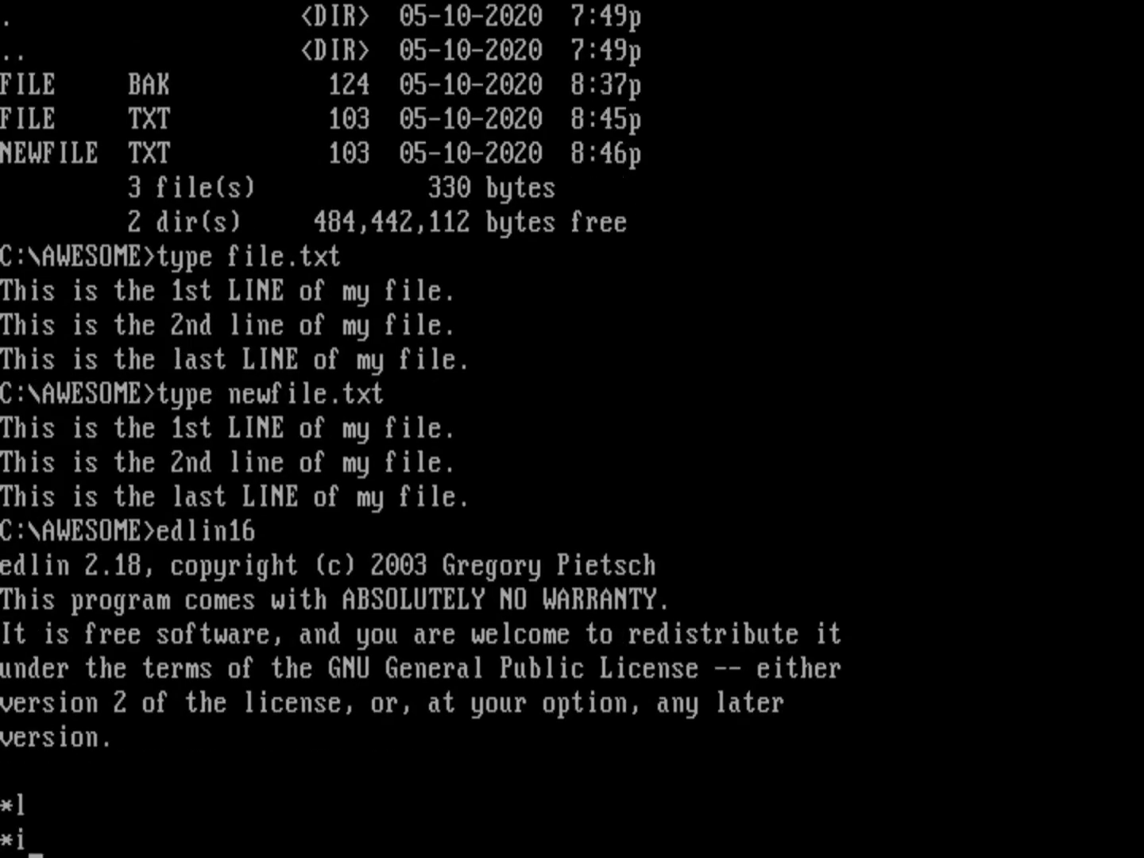
text(C)
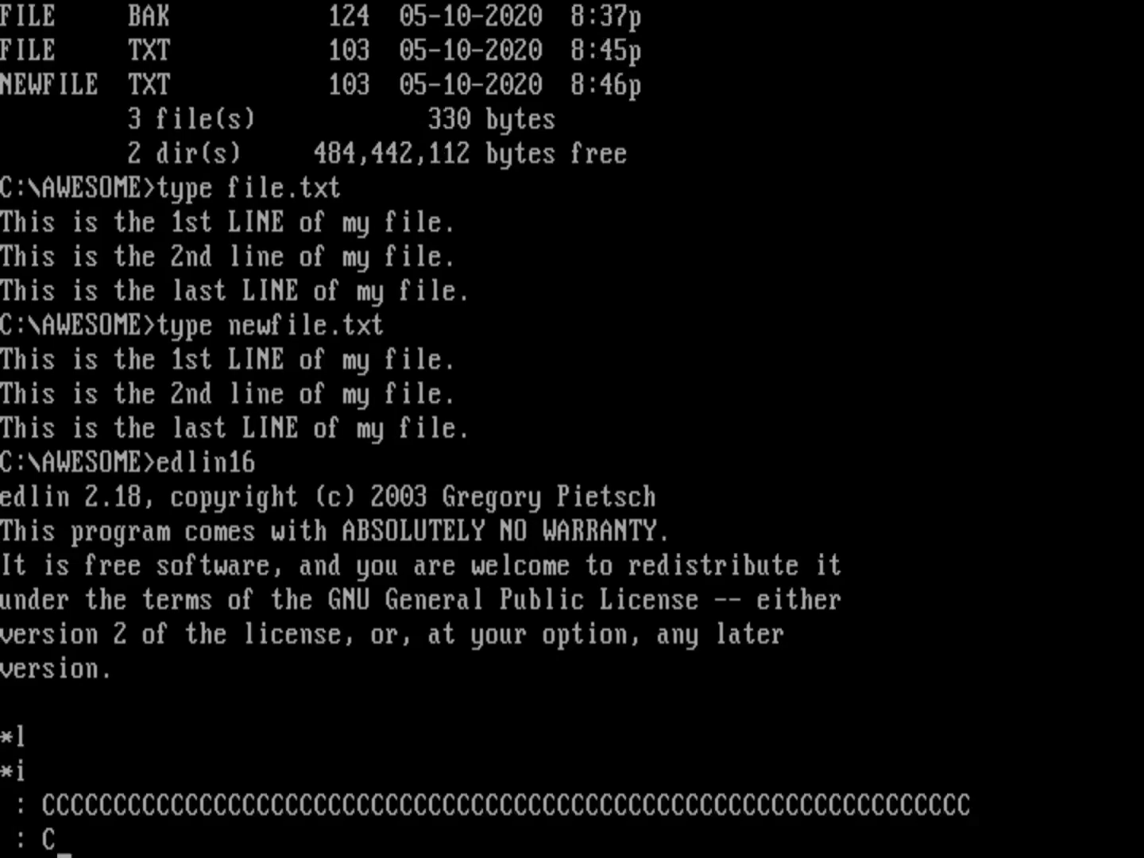
text(This is a sample)
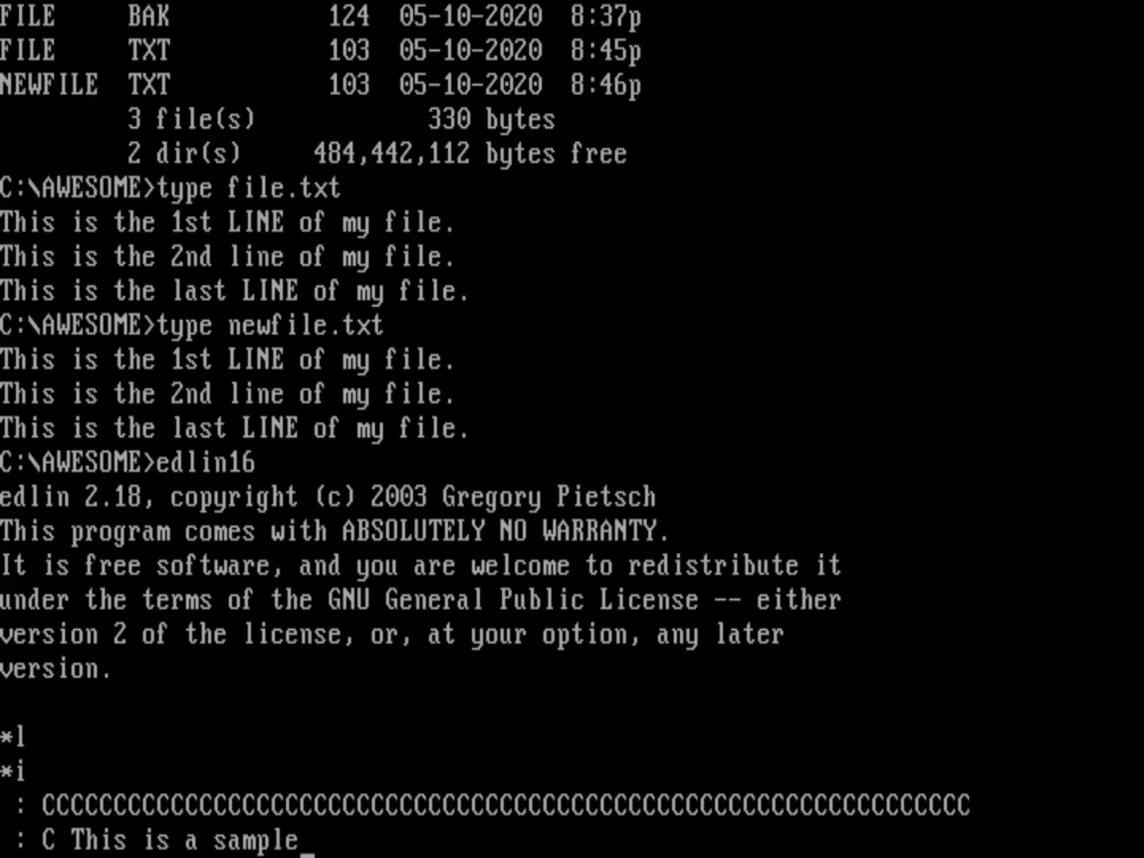
text(p)
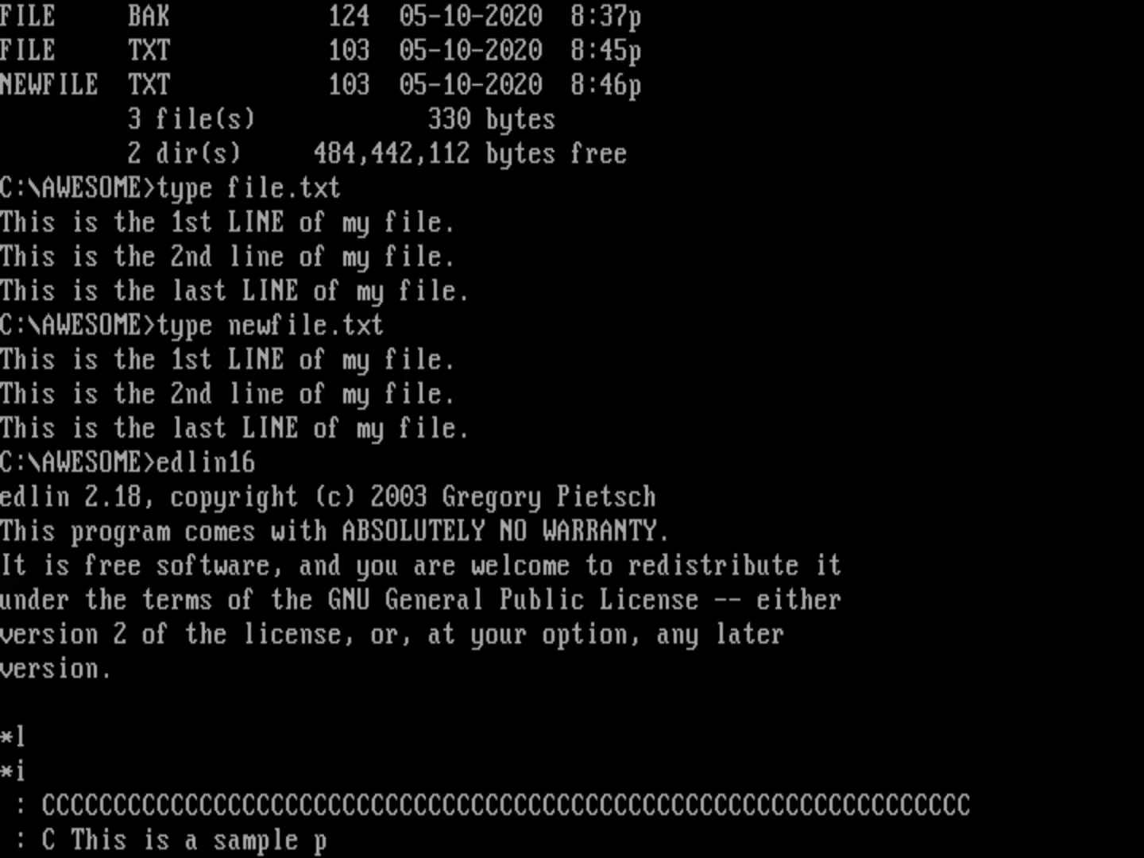
text(rogram to say Hello)
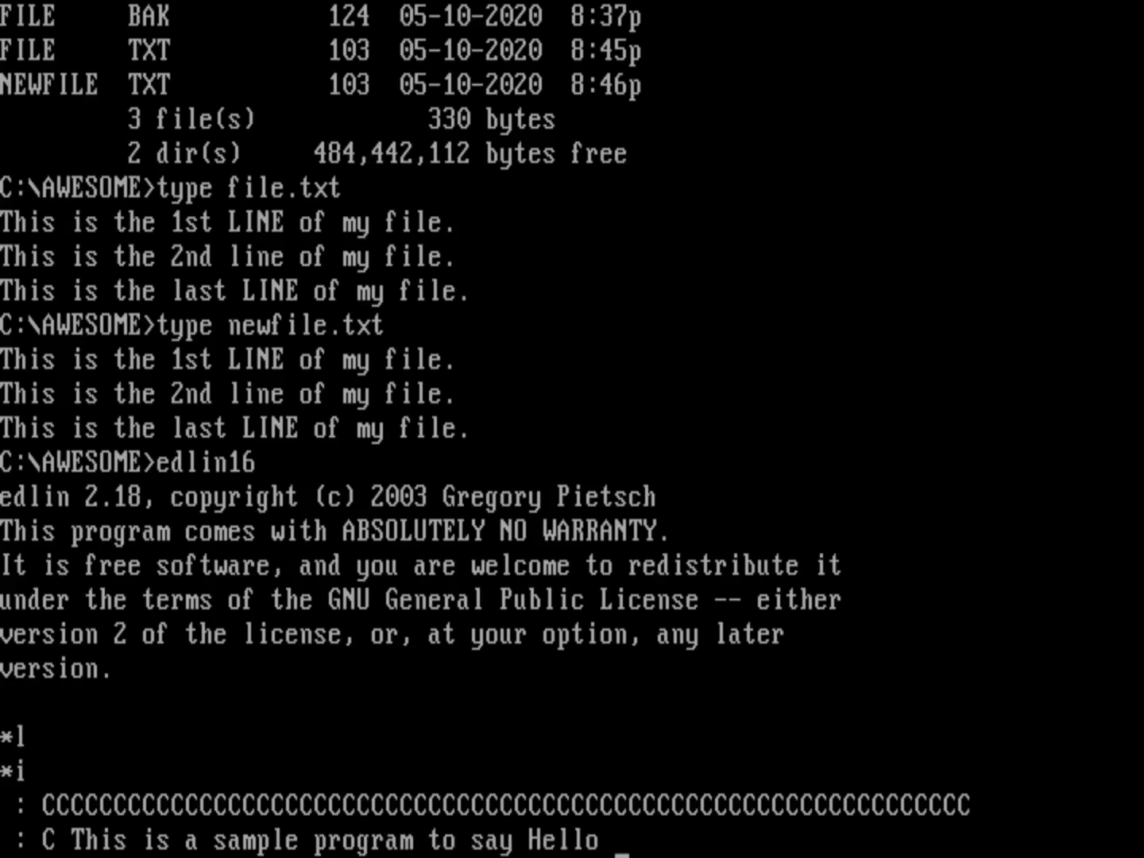
text(world)
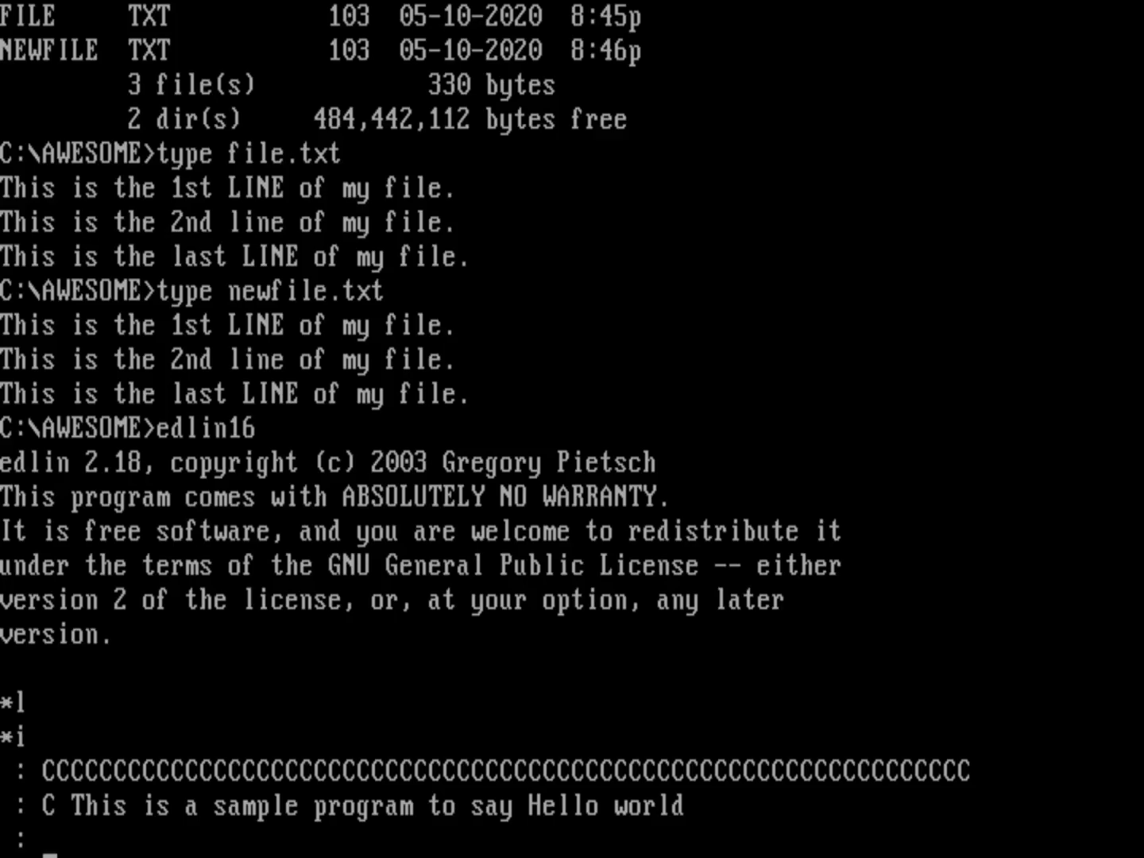
text(PROG)
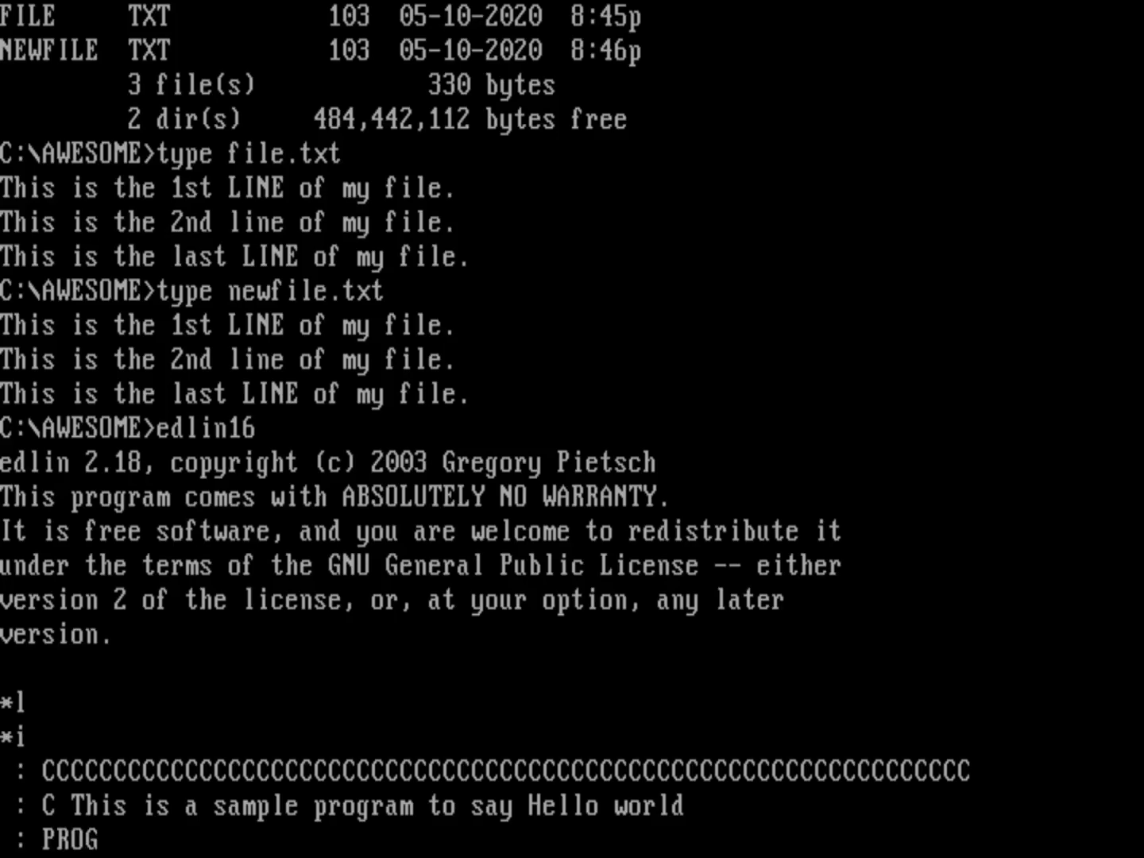
text(RAM HELLO)
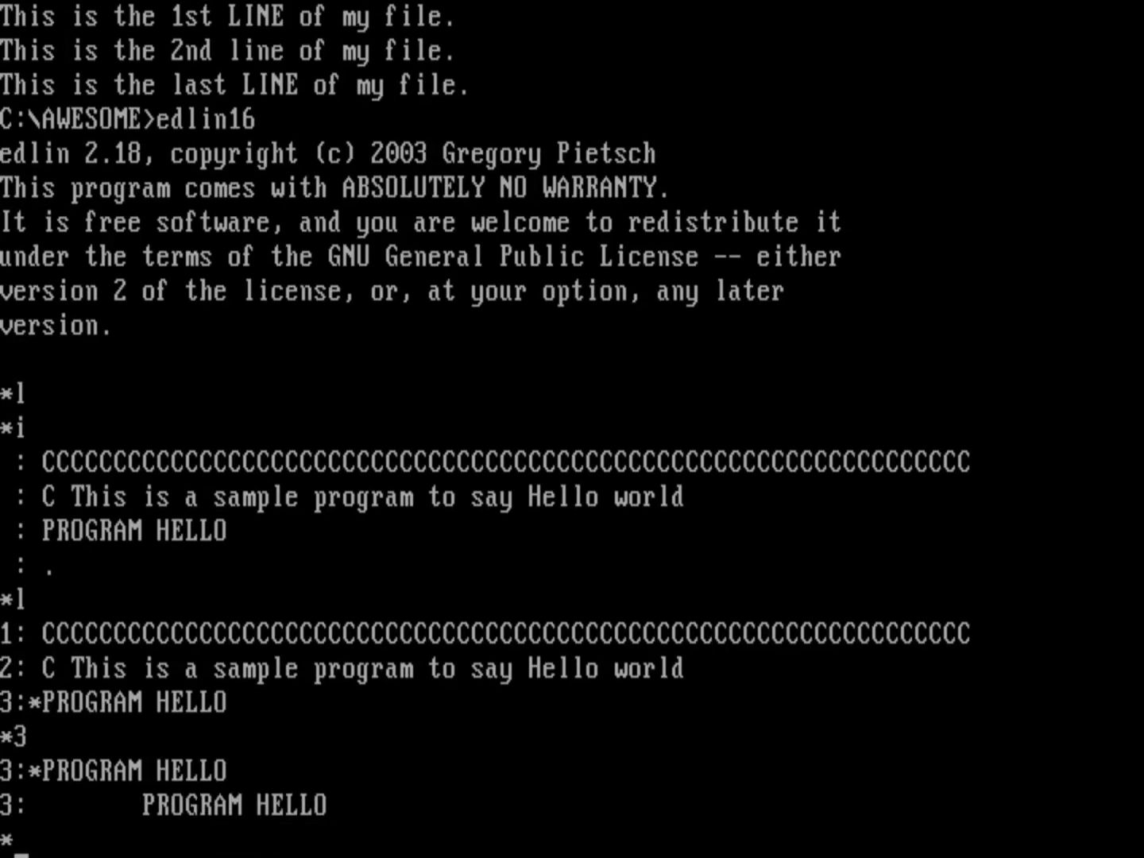
text(a)
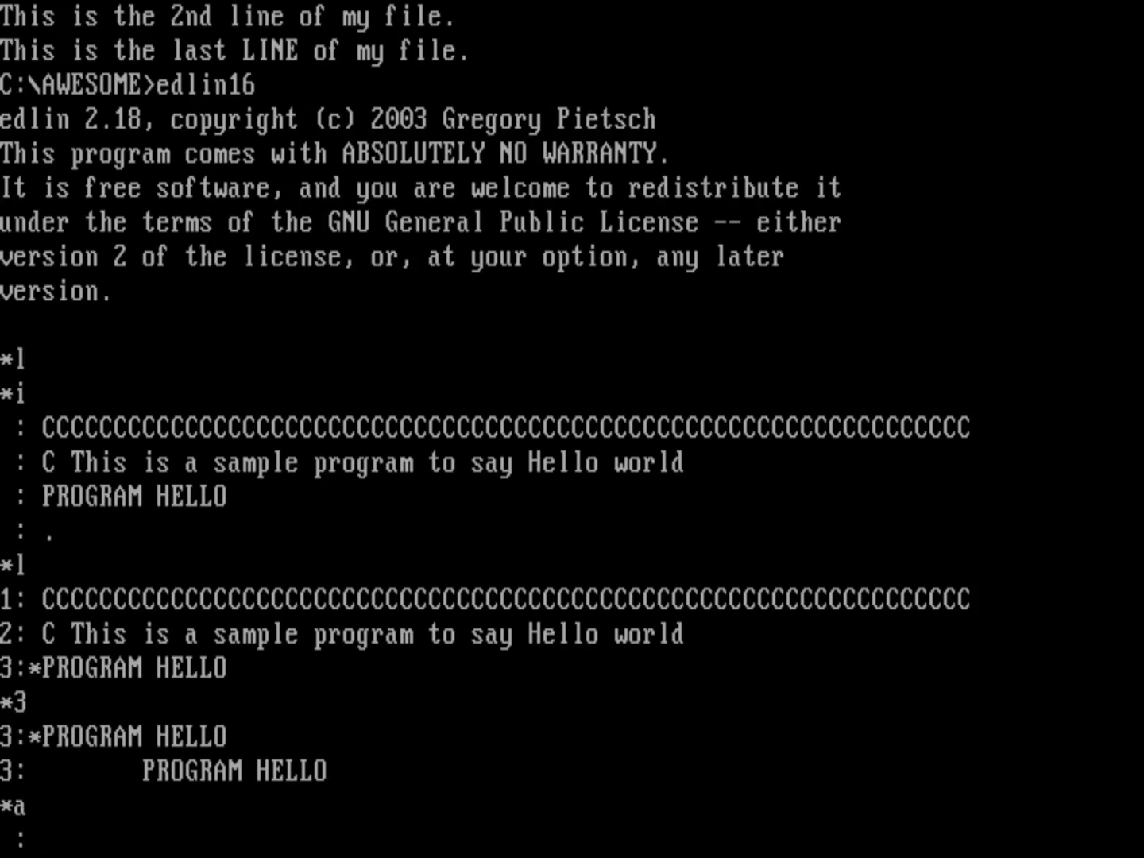
text(PRINT *,)
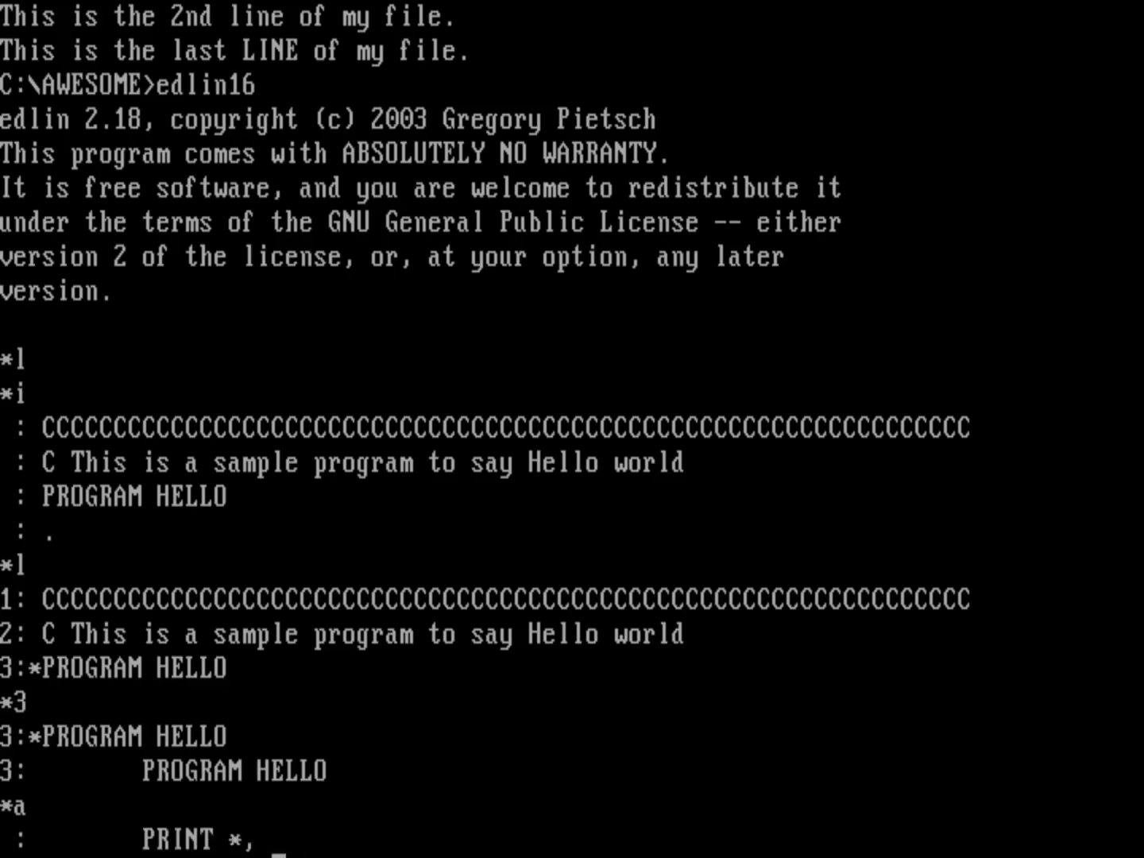
text('Hello world)
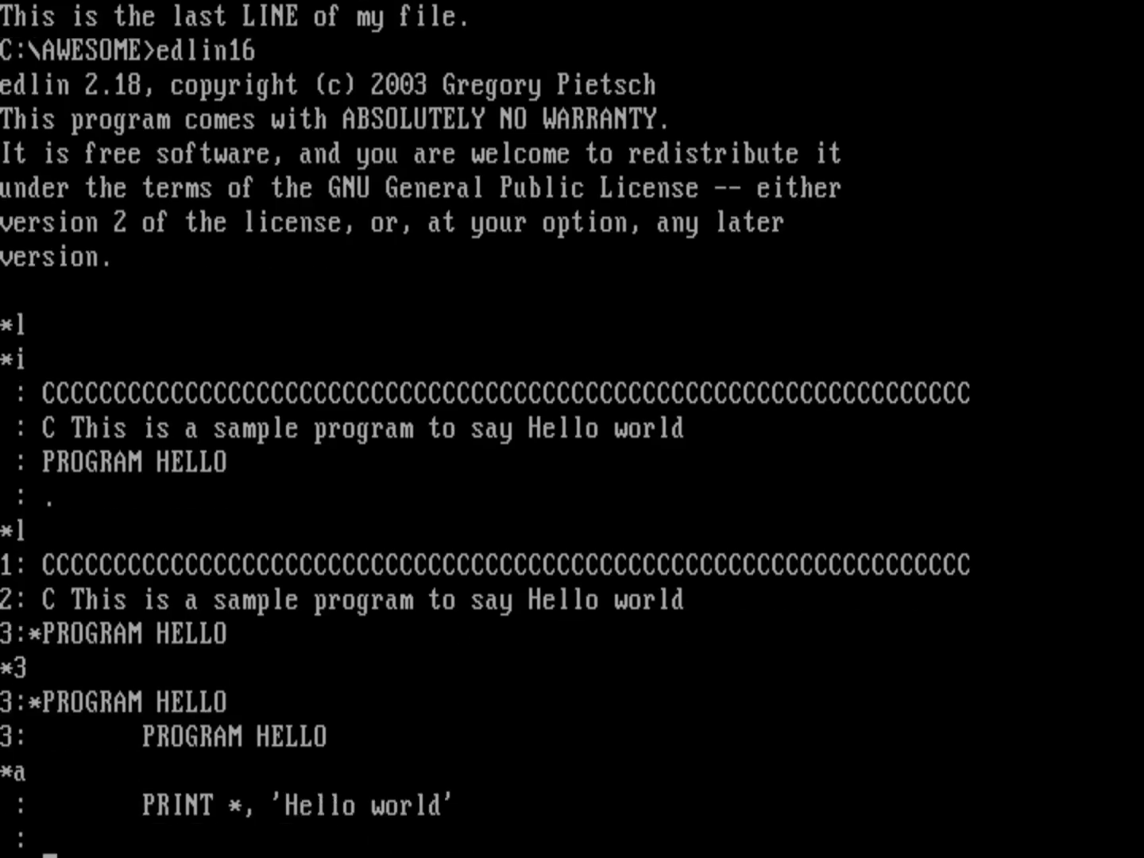
text(END)
text(l)
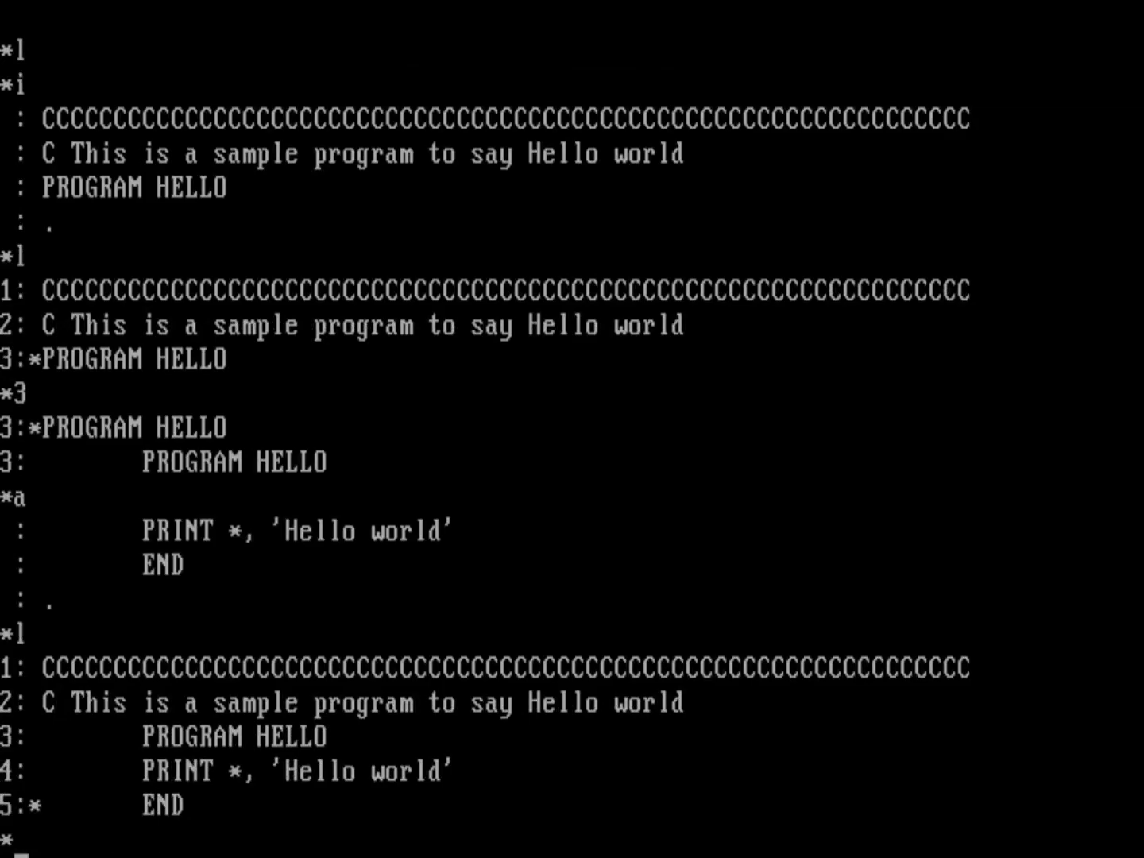
text(1,1)
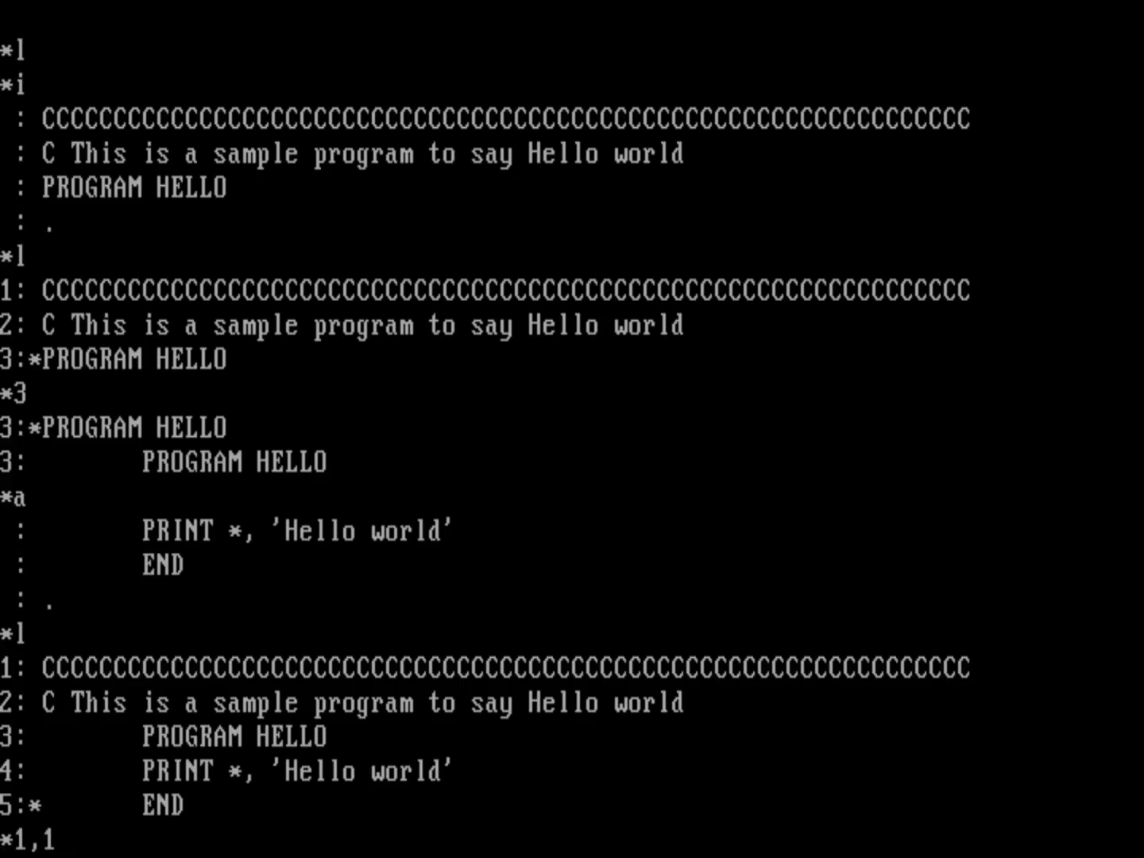
text(,3c)
text(1,)
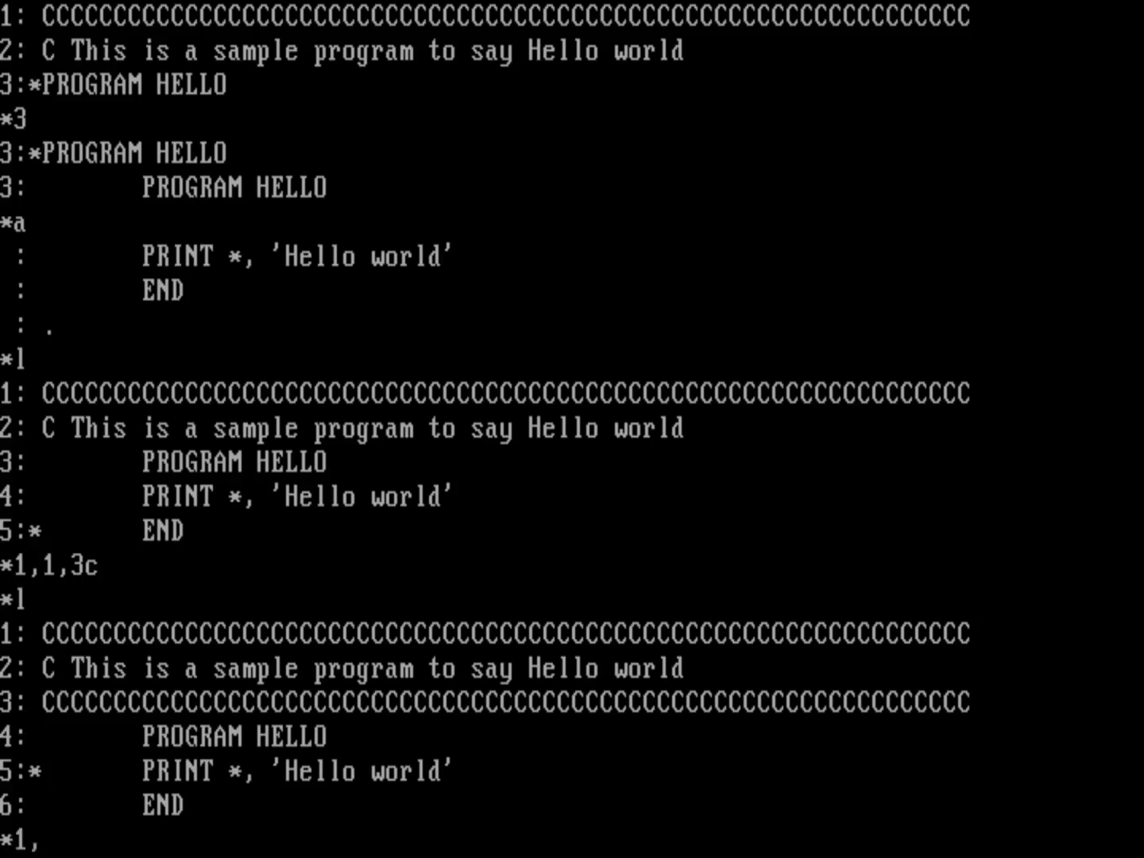
text(3,)
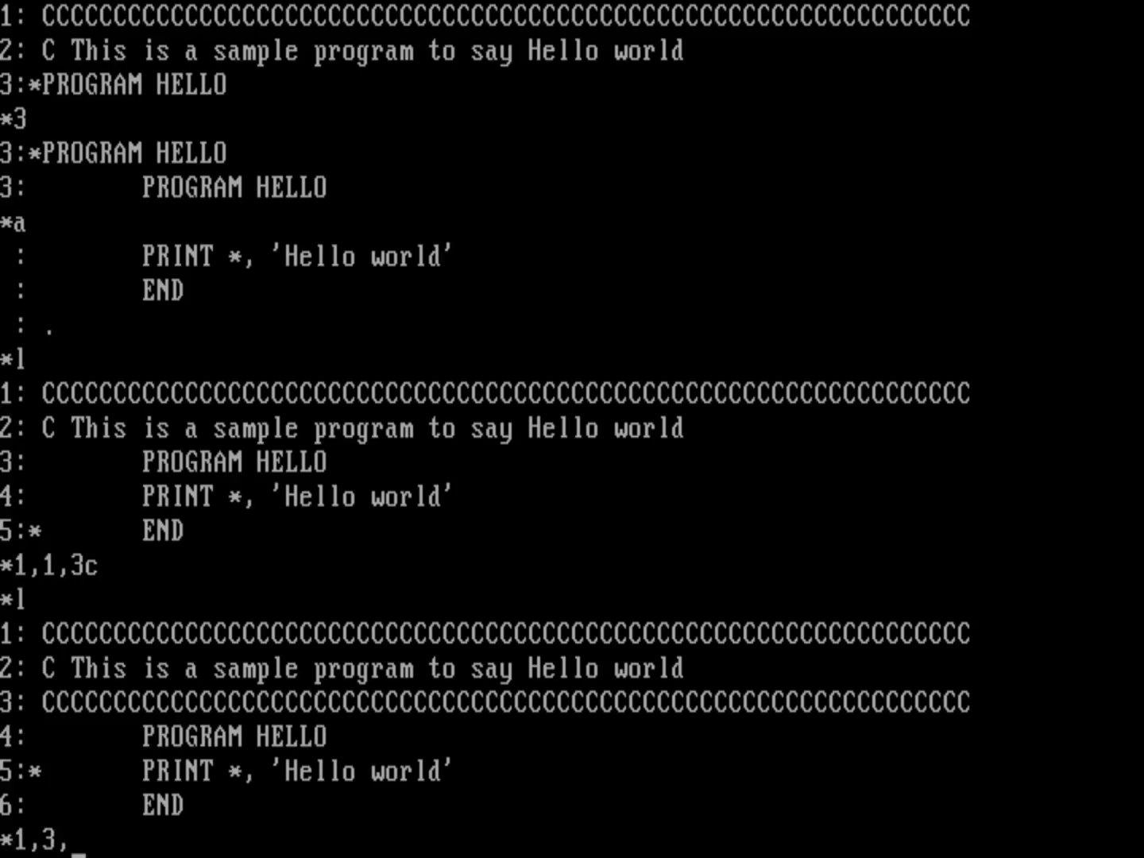